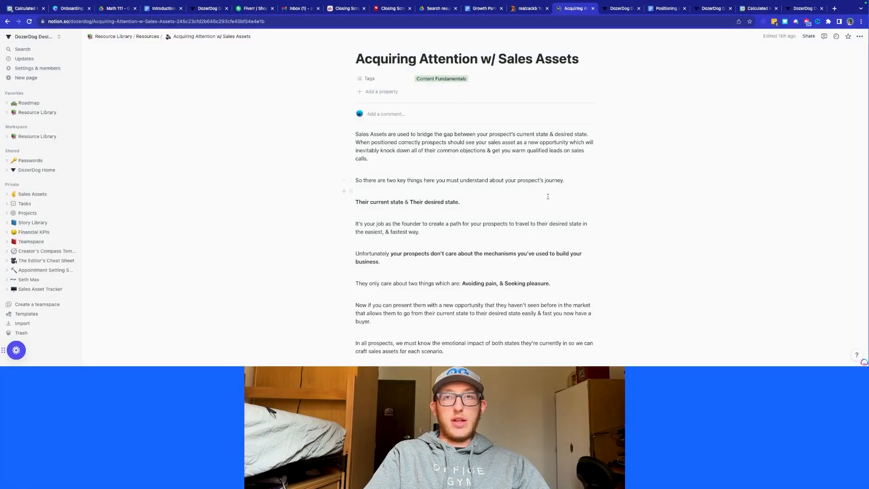
- Scroll to the phrase 'Avoiding pain, & Seeking pleasure.' and start selecting it
{"action": "scroll", "scroll_direction": "down", "scroll_amount": 3}
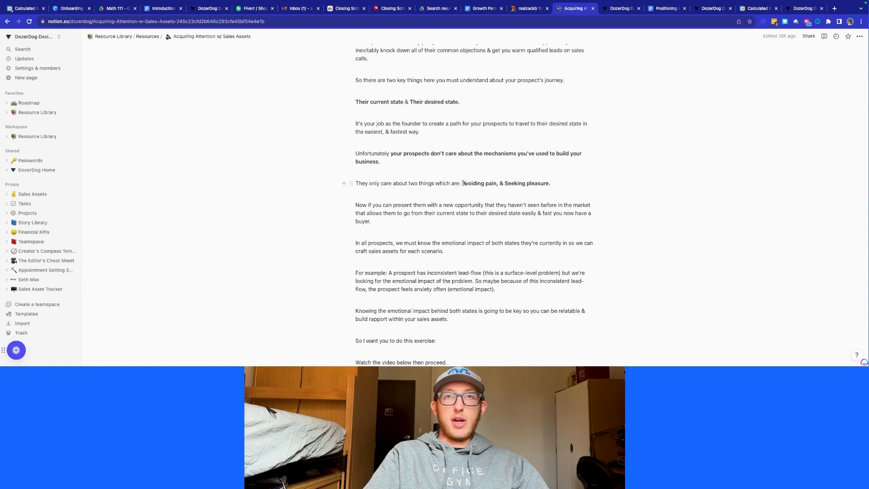
{"action": "left_click", "coordinate": [562, 169]}
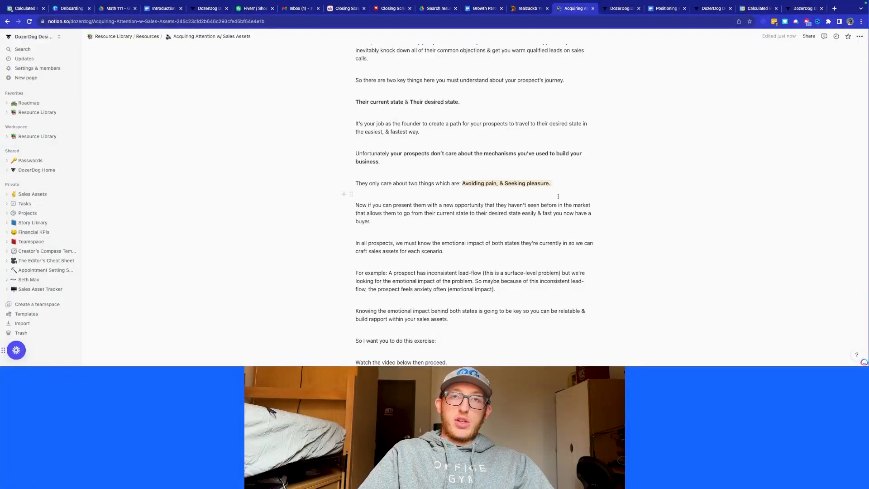
{"action": "mouse_move", "coordinate": [537, 190]}
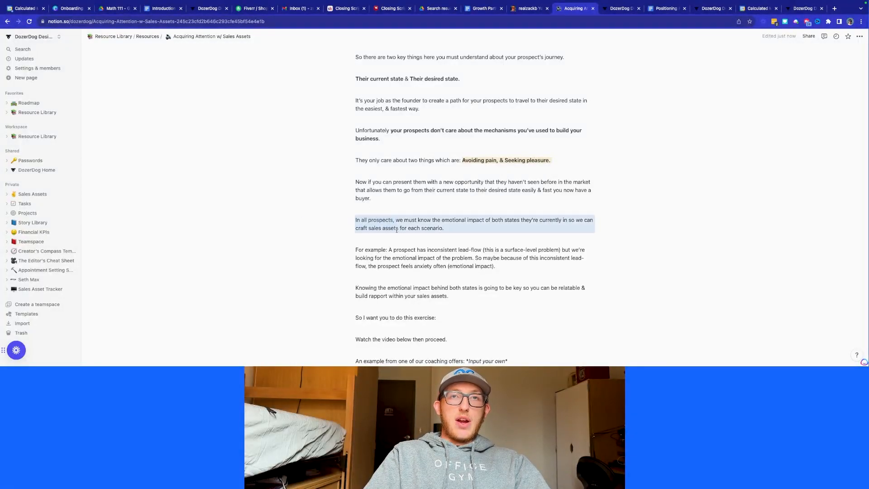
{"action": "scroll", "scroll_direction": "down", "scroll_amount": 3}
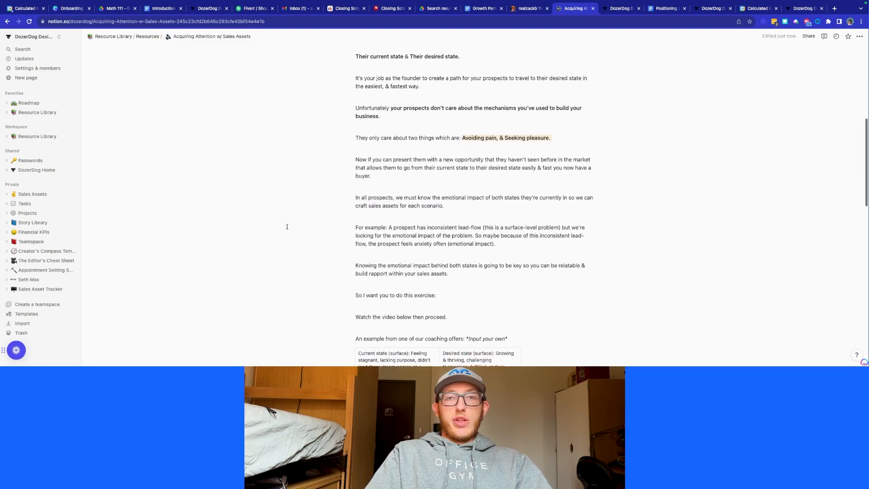
{"action": "scroll", "scroll_direction": "down", "scroll_amount": 3}
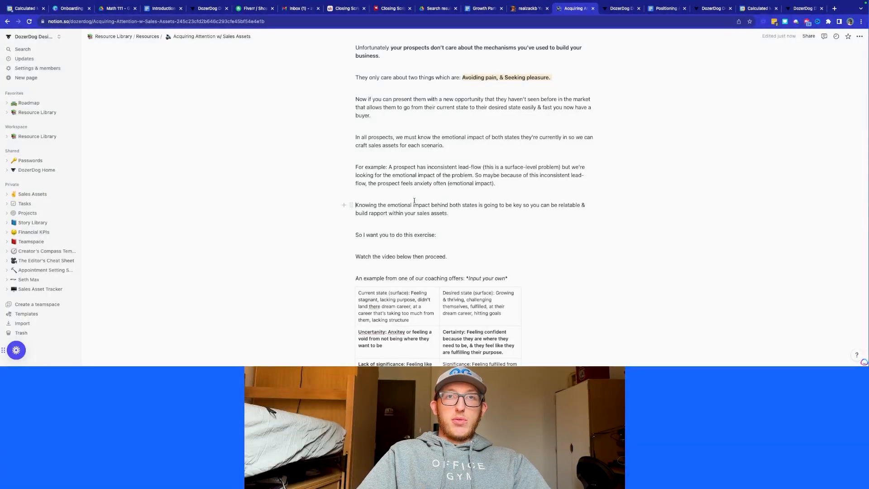
{"action": "scroll", "scroll_direction": "down", "scroll_amount": 3}
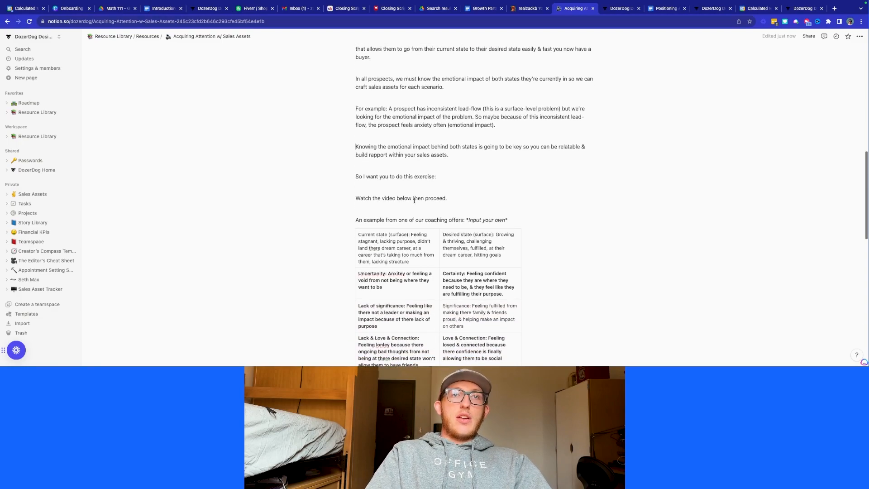
{"action": "scroll", "scroll_direction": "down", "scroll_amount": 3}
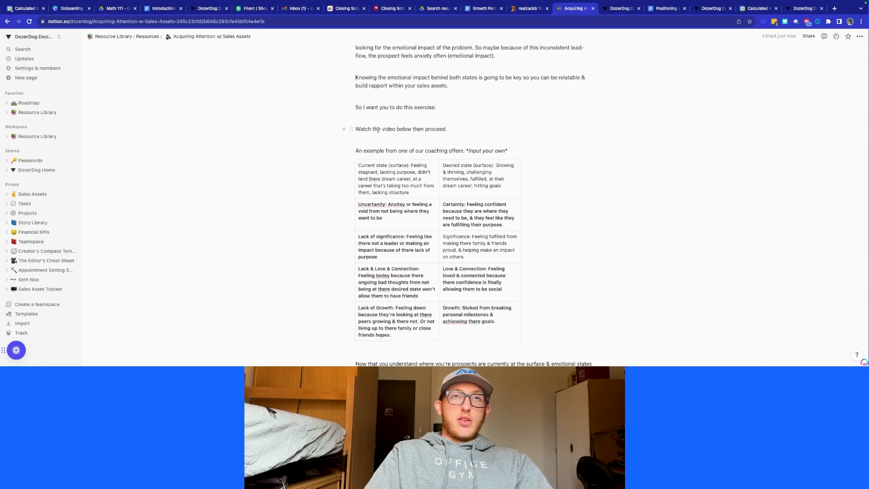
- Remove the 'Watch the video below then proceed.' line, continuing down to the format list
{"action": "left_click", "coordinate": [401, 129]}
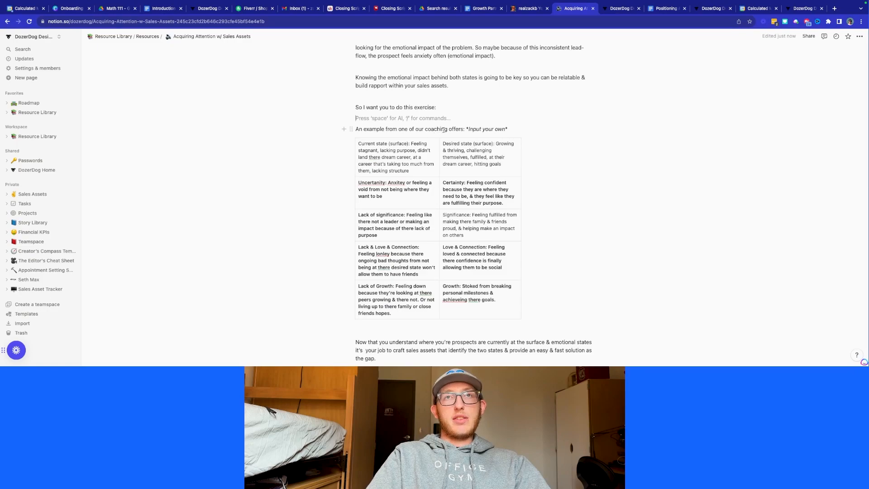
{"action": "scroll", "scroll_direction": "down", "scroll_amount": 3}
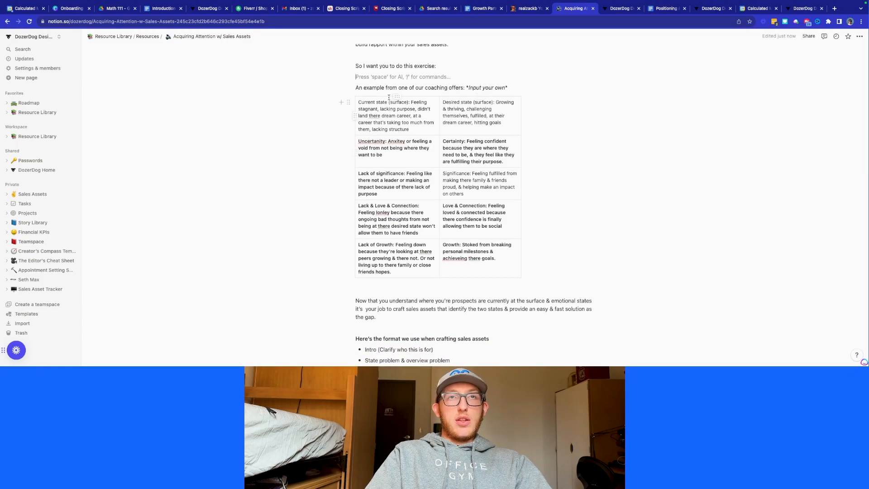
{"action": "left_click", "coordinate": [394, 147]}
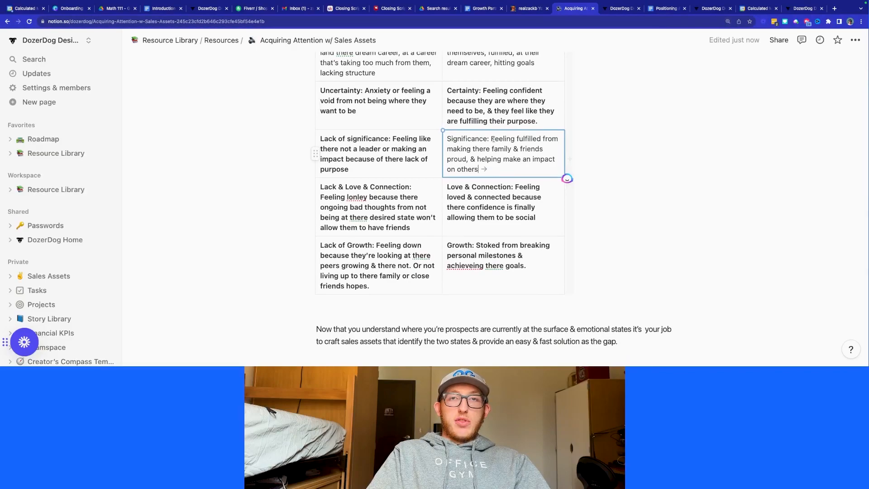
{"action": "scroll", "scroll_direction": "down", "scroll_amount": 3}
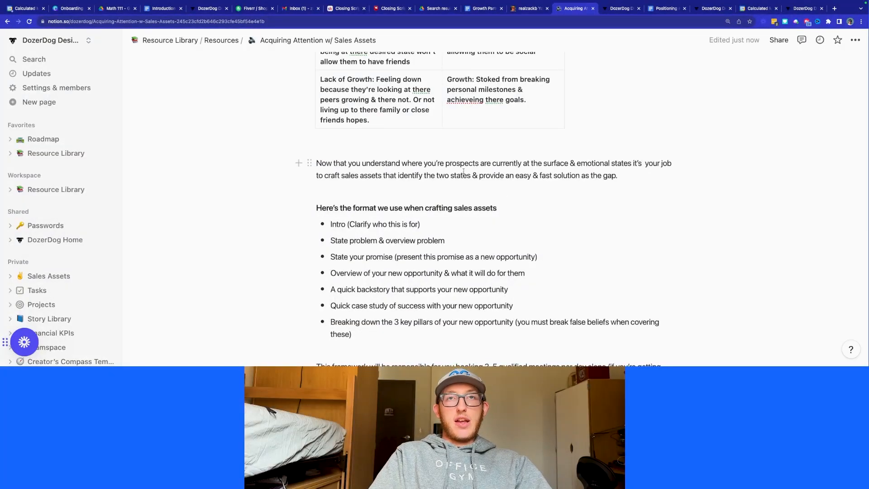
{"action": "mouse_move", "coordinate": [523, 170]}
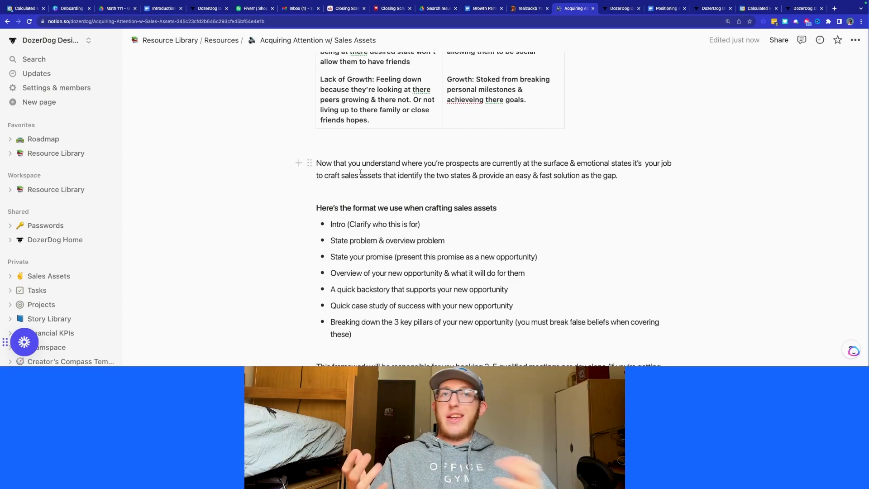
{"action": "scroll", "scroll_direction": "down", "scroll_amount": 3}
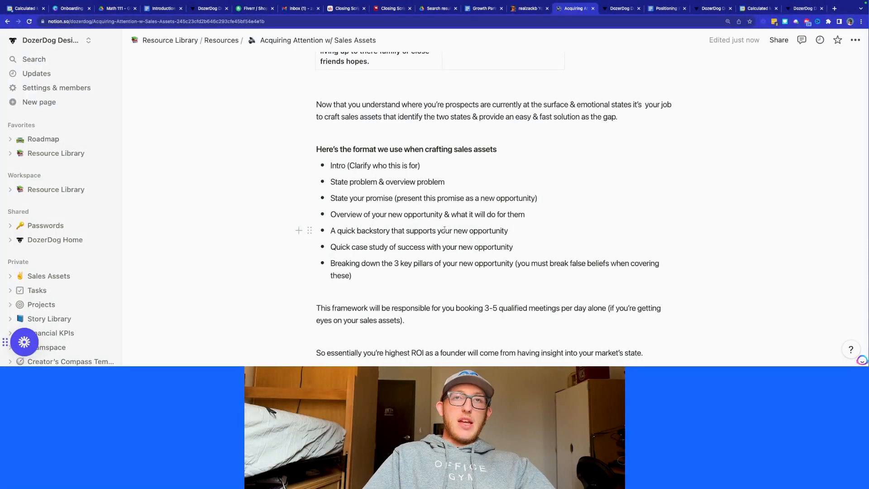
{"action": "scroll", "scroll_direction": "down", "scroll_amount": 3}
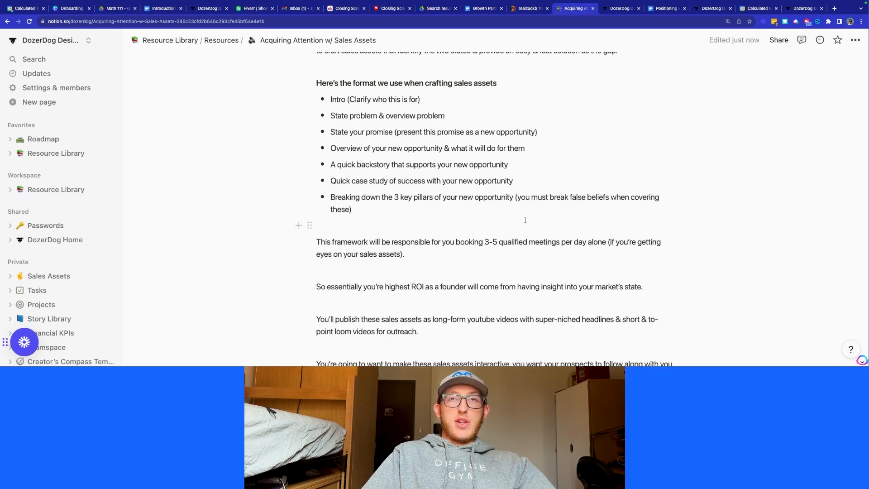
{"action": "scroll", "scroll_direction": "down", "scroll_amount": 3}
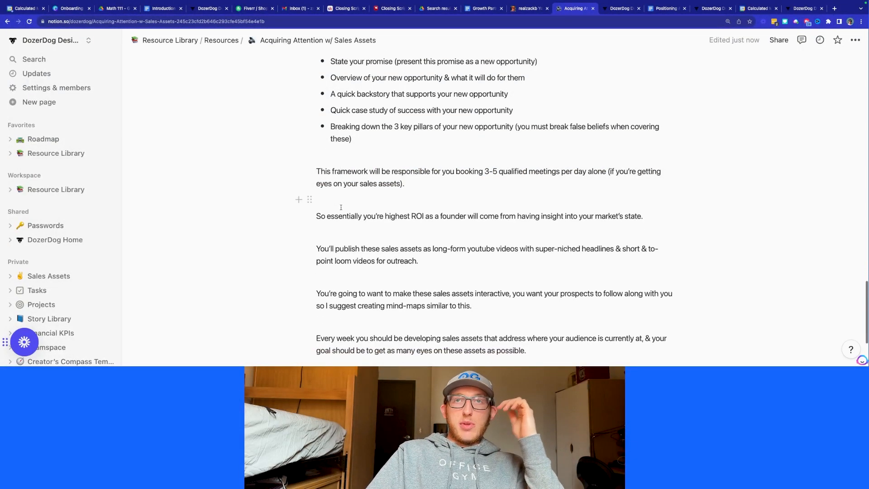
{"action": "mouse_move", "coordinate": [341, 207]}
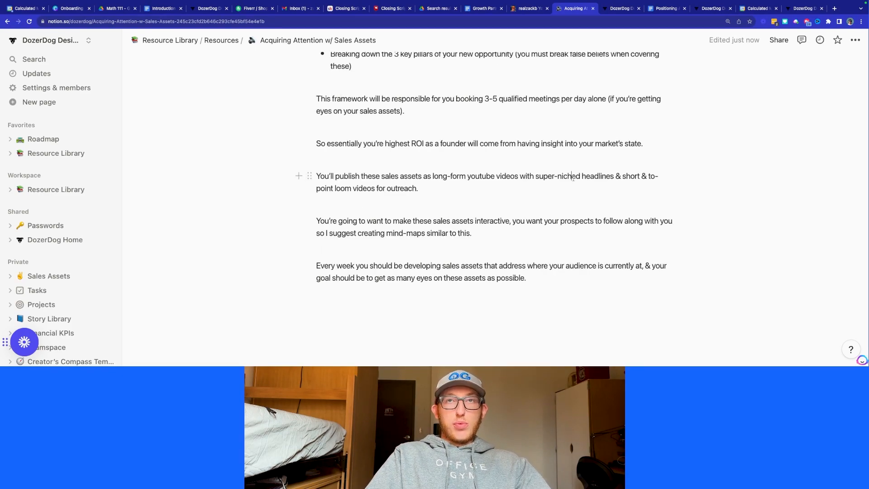
{"action": "double_click", "coordinate": [557, 176]}
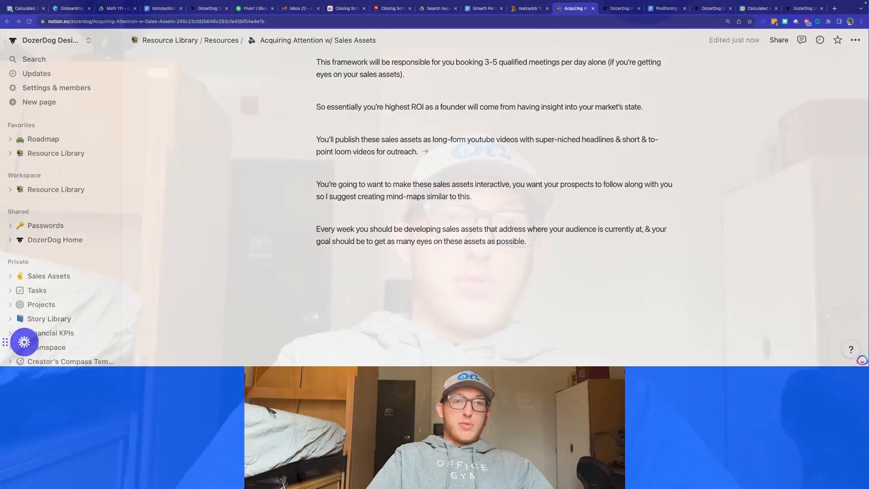
{"action": "left_click", "coordinate": [49, 276]}
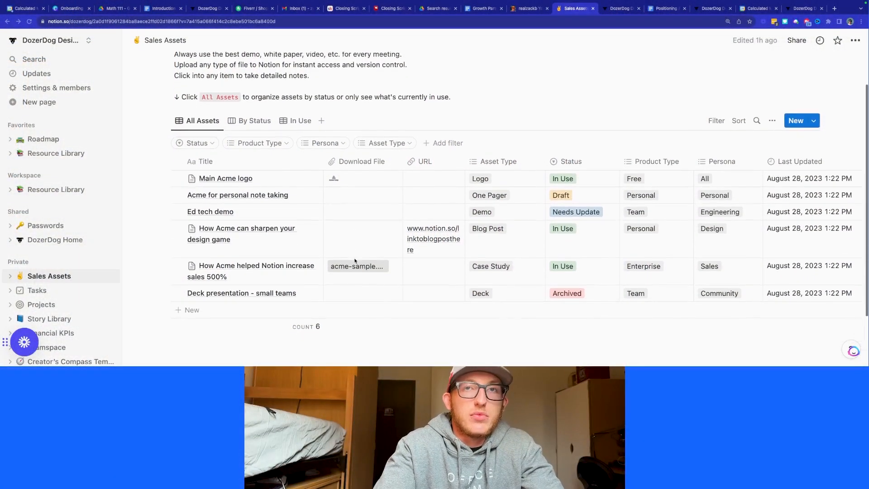
- Scroll up through the Sales Assets database list
{"action": "scroll", "scroll_direction": "up", "scroll_amount": 3}
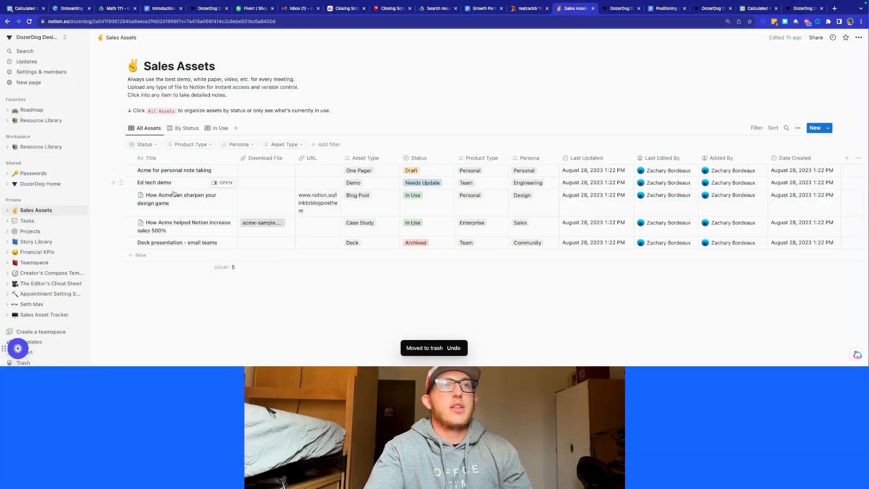
- Open Sales Asset Tracker, check its YouTube video link, then close the YouTube tab
{"action": "left_click", "coordinate": [180, 199]}
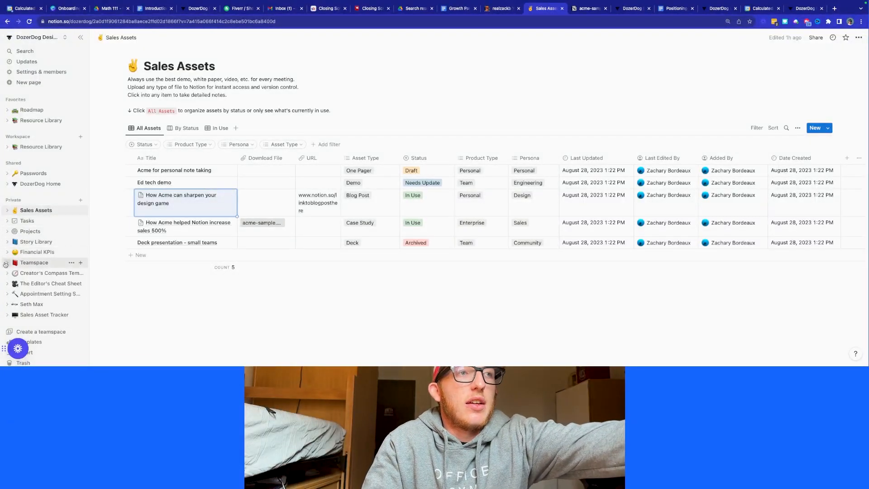
{"action": "left_click", "coordinate": [44, 314]}
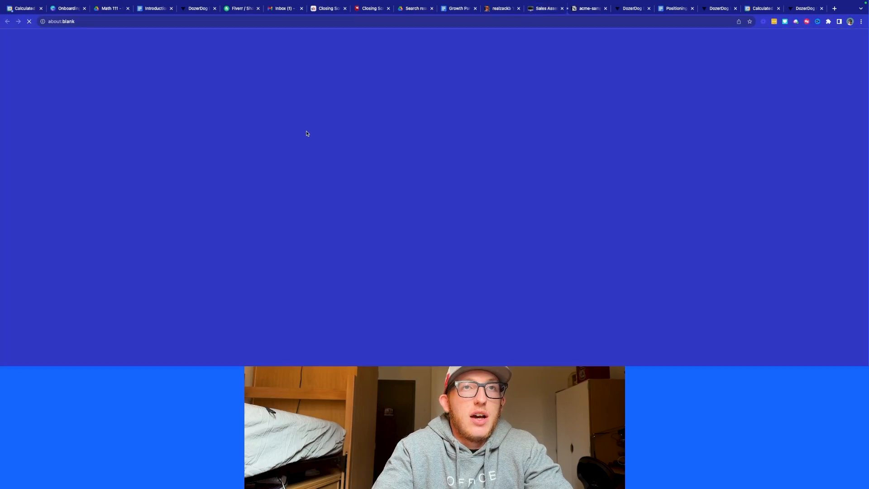
{"action": "left_click", "coordinate": [559, 8]}
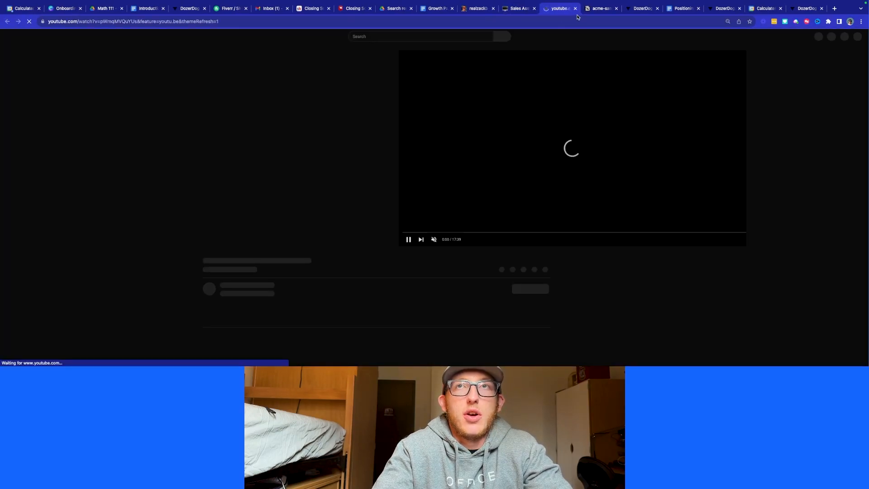
{"action": "left_click", "coordinate": [545, 8]}
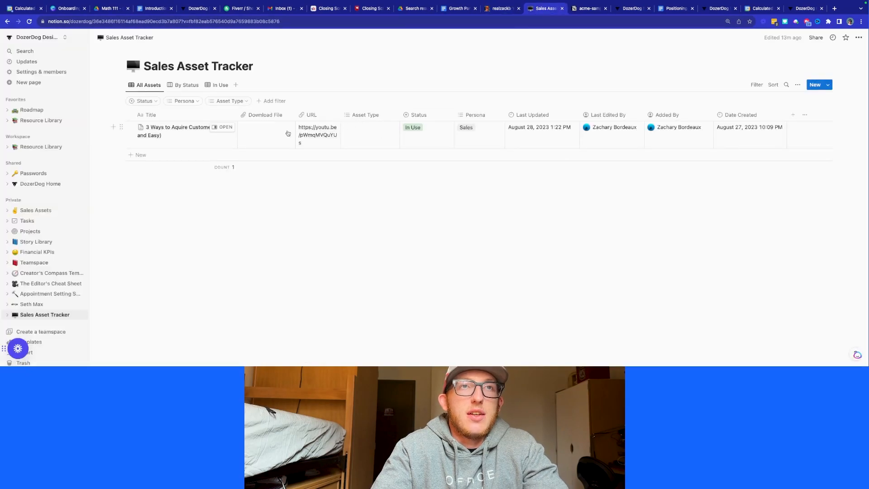
{"action": "left_click", "coordinate": [370, 135]}
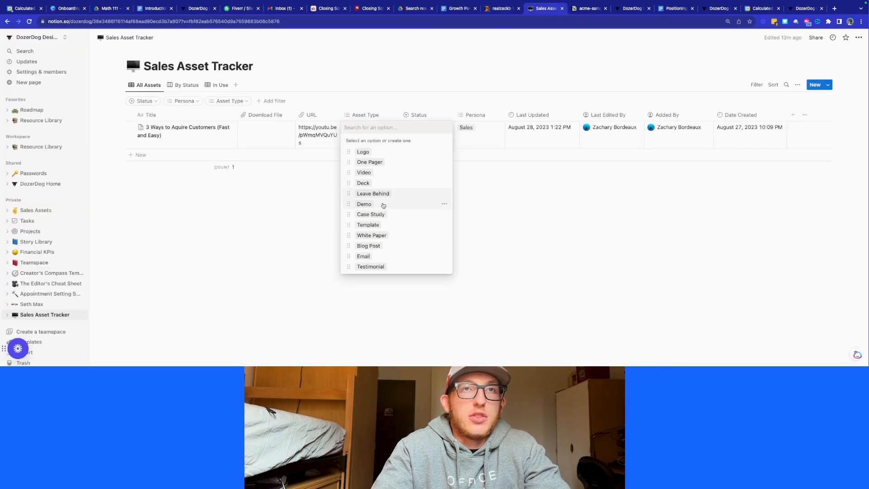
{"action": "mouse_move", "coordinate": [400, 162]}
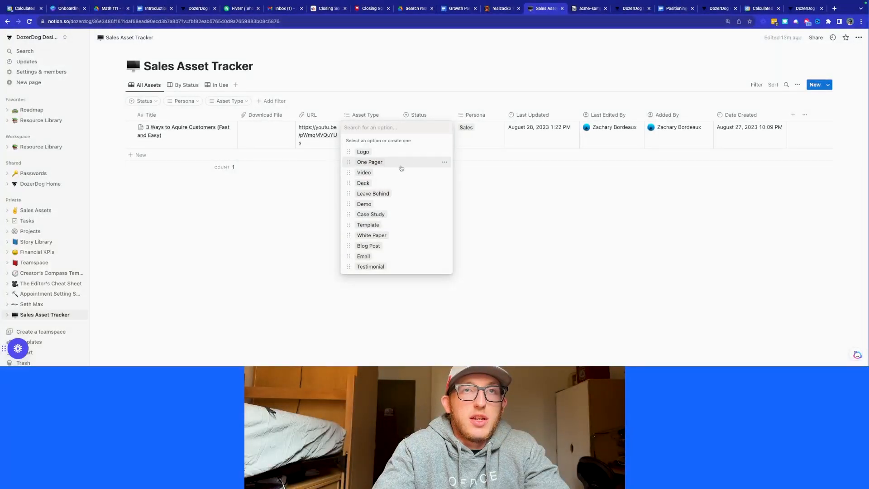
{"action": "mouse_move", "coordinate": [379, 244]}
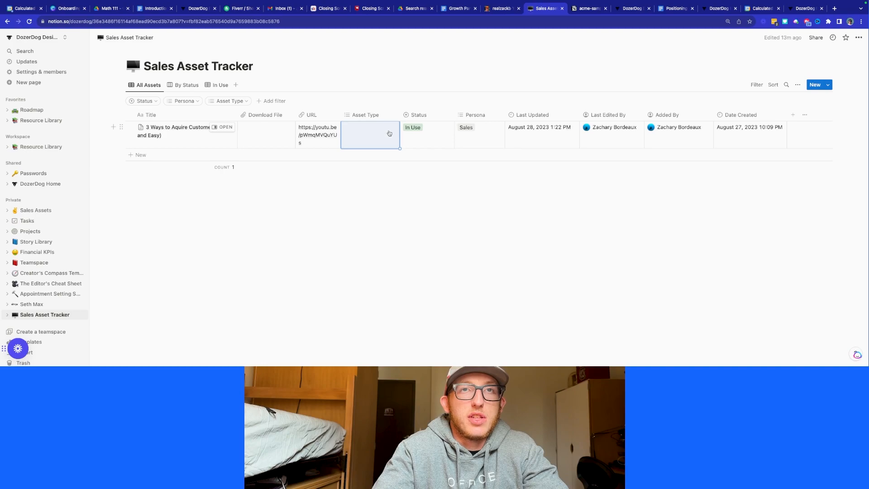
{"action": "left_click", "coordinate": [427, 134]}
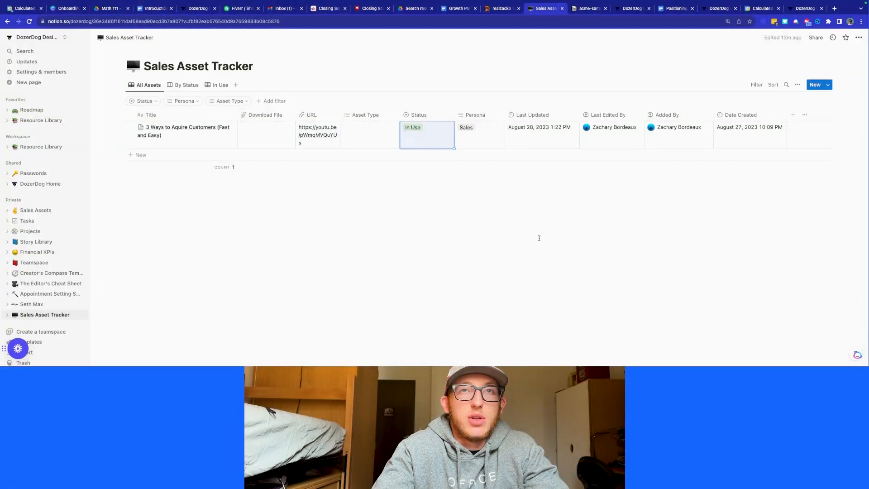
{"action": "left_click", "coordinate": [475, 128]}
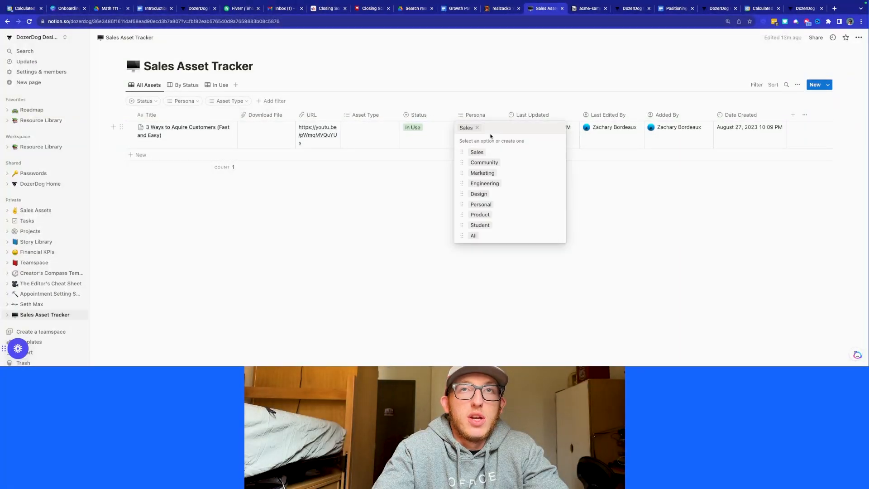
{"action": "mouse_move", "coordinate": [472, 235]}
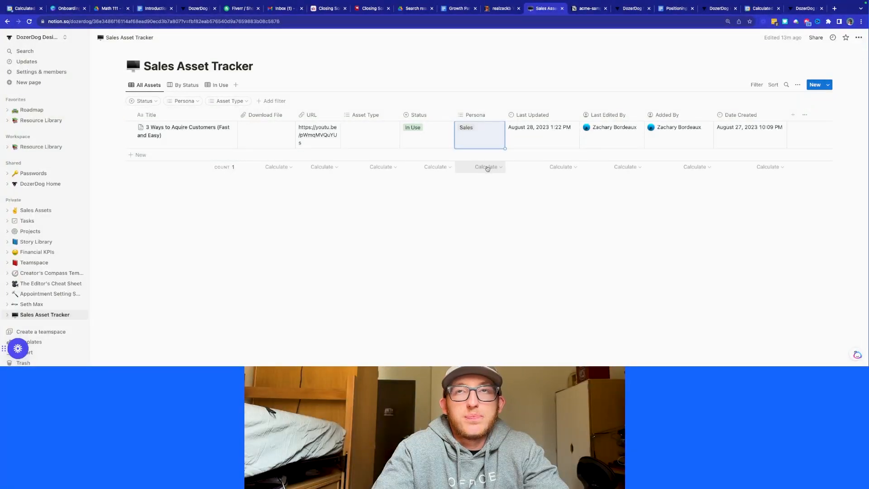
{"action": "left_click", "coordinate": [478, 135]}
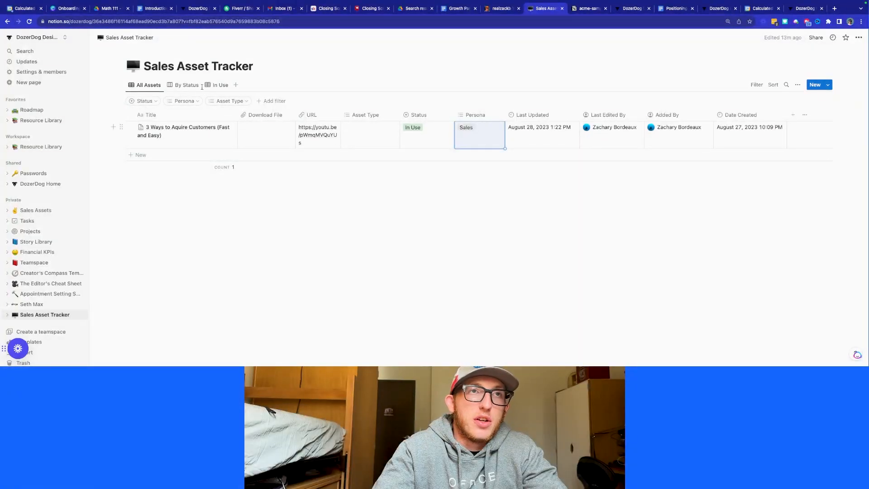
- Compare the By Status, All Assets and In Use views of the single video asset
{"action": "left_click", "coordinate": [186, 85]}
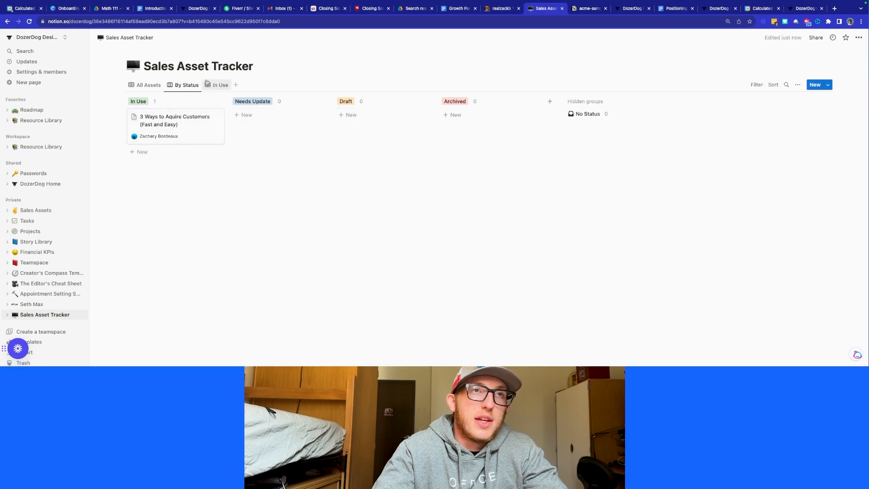
{"action": "left_click", "coordinate": [148, 85]}
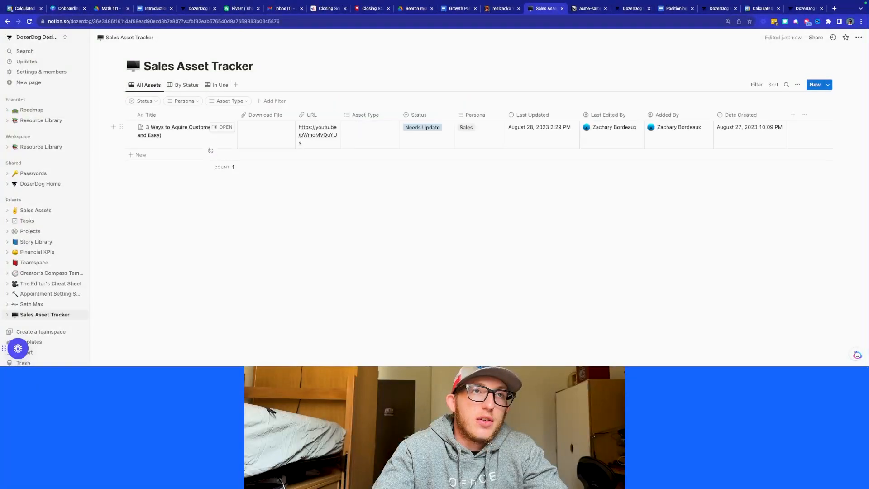
{"action": "left_click", "coordinate": [220, 85]}
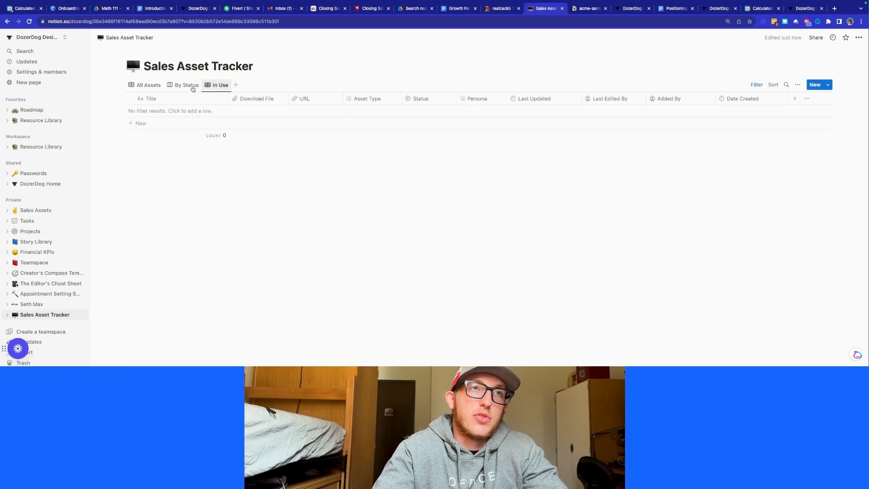
{"action": "left_click", "coordinate": [148, 85]}
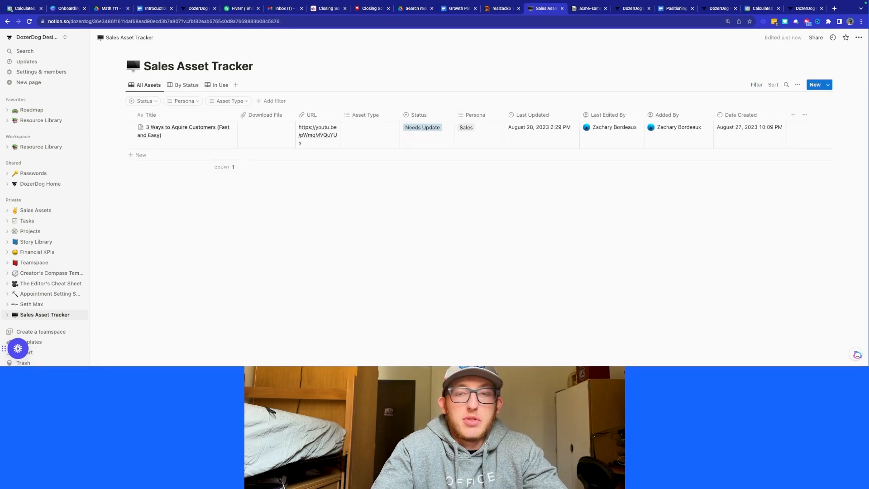